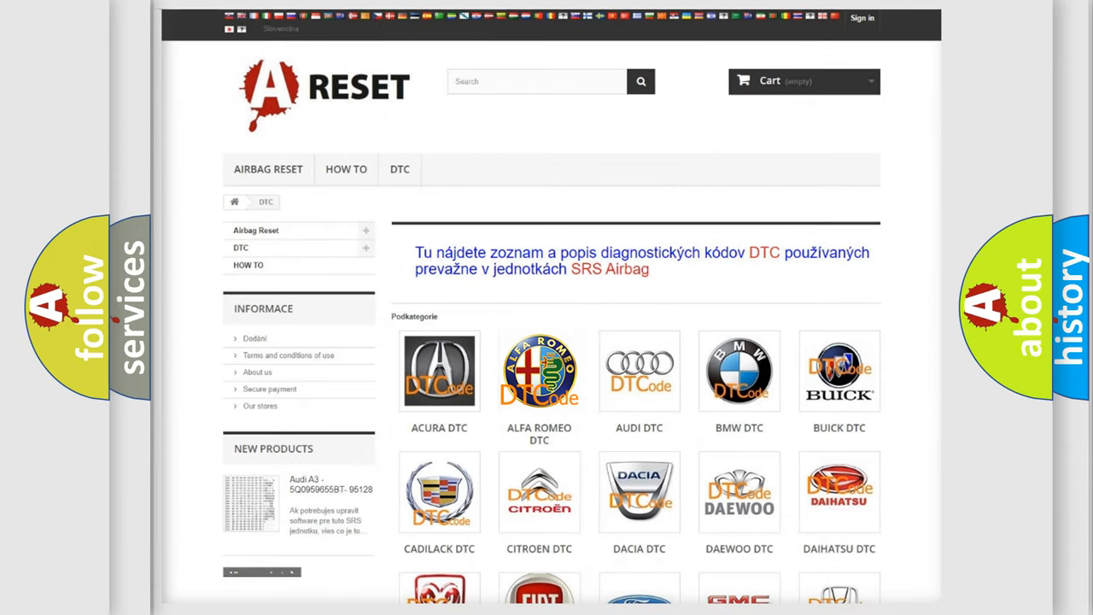
Show the Alfa Romeo DTC listing with airbag codes such as B0003-01 and B0004-11.
{"action": "left_click", "coordinate": [540, 370]}
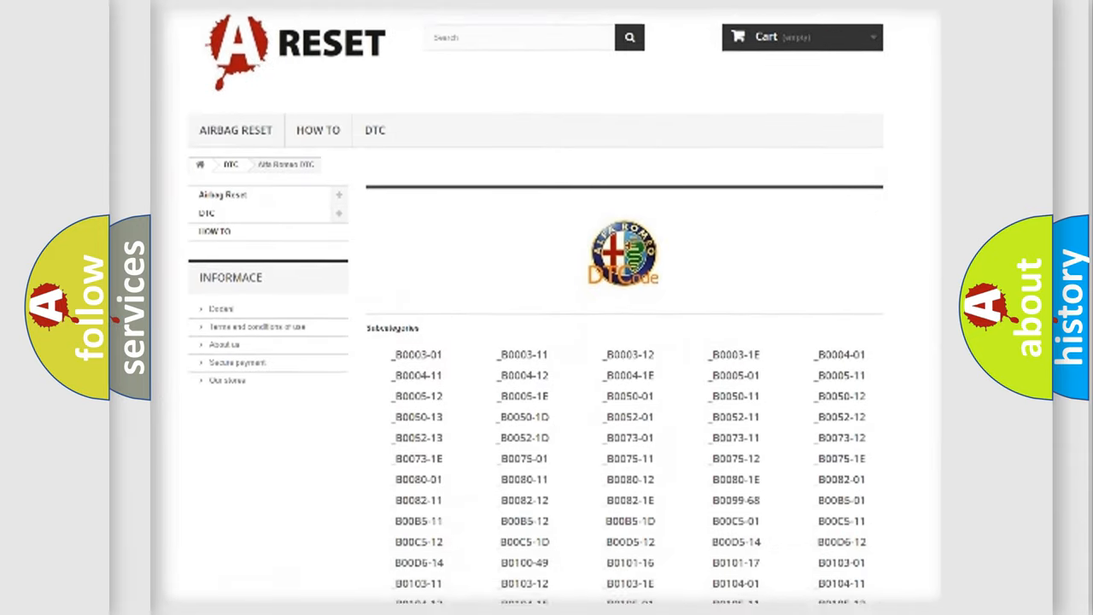
{"action": "scroll", "scroll_direction": "down", "scroll_amount": 3}
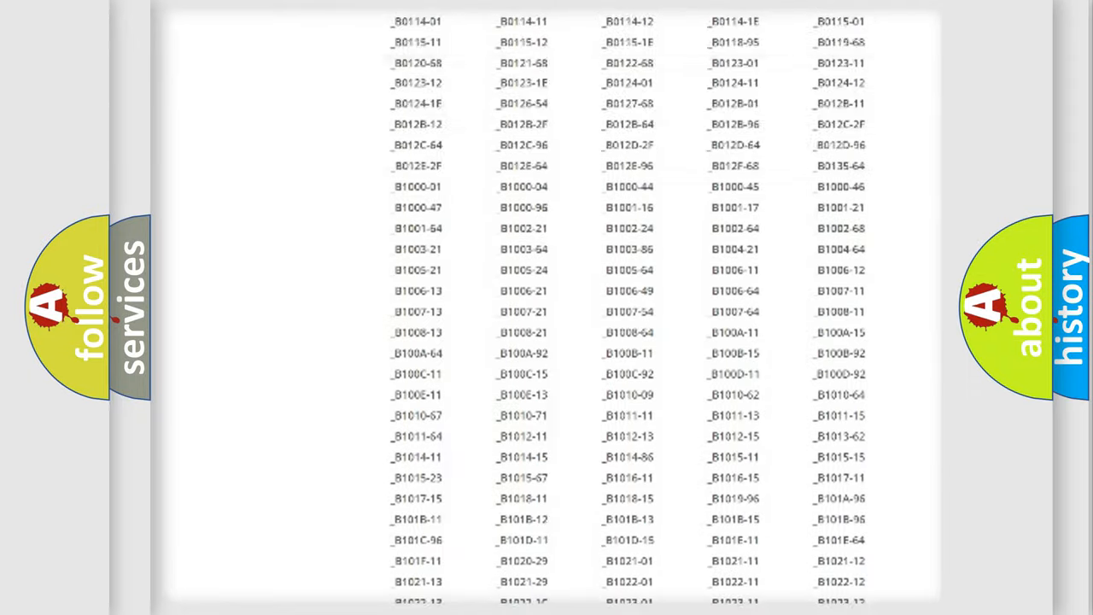
{"action": "scroll", "scroll_direction": "up", "scroll_amount": 3}
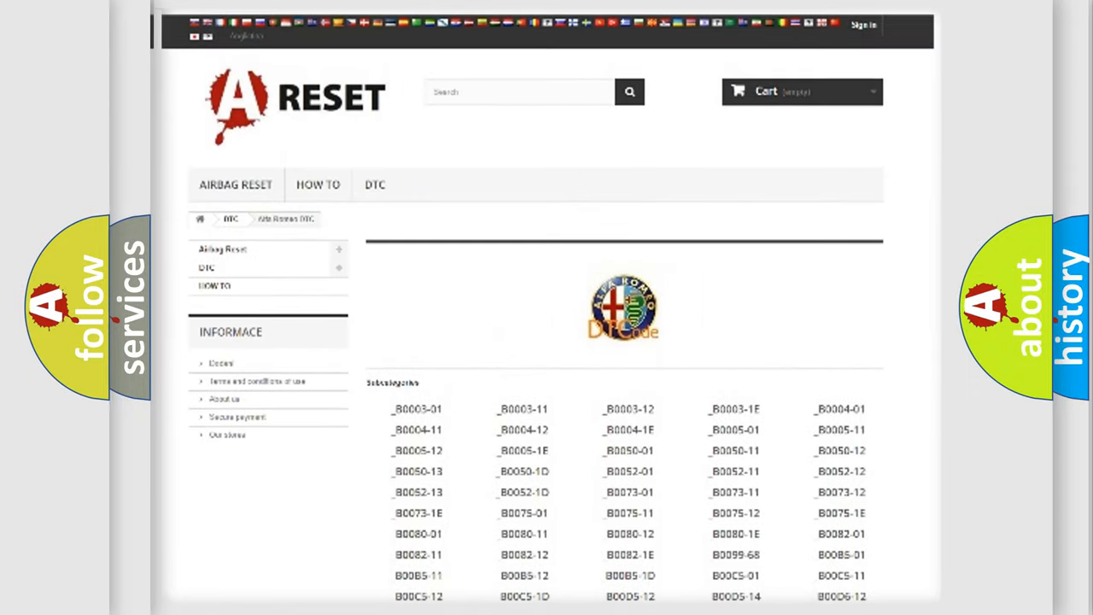